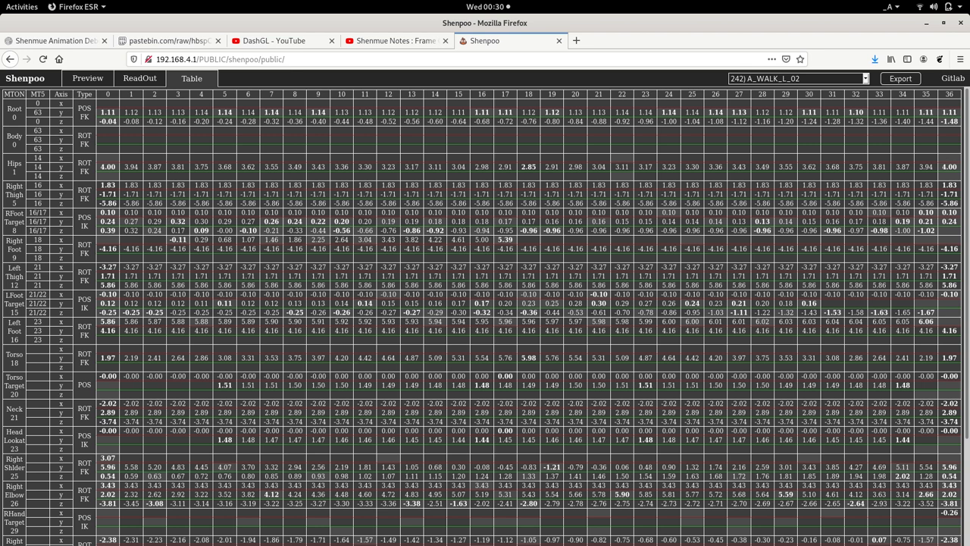
Switch from the A_WALK_L_02 table to the RetroArch Flycast game window
key(alt+Tab)
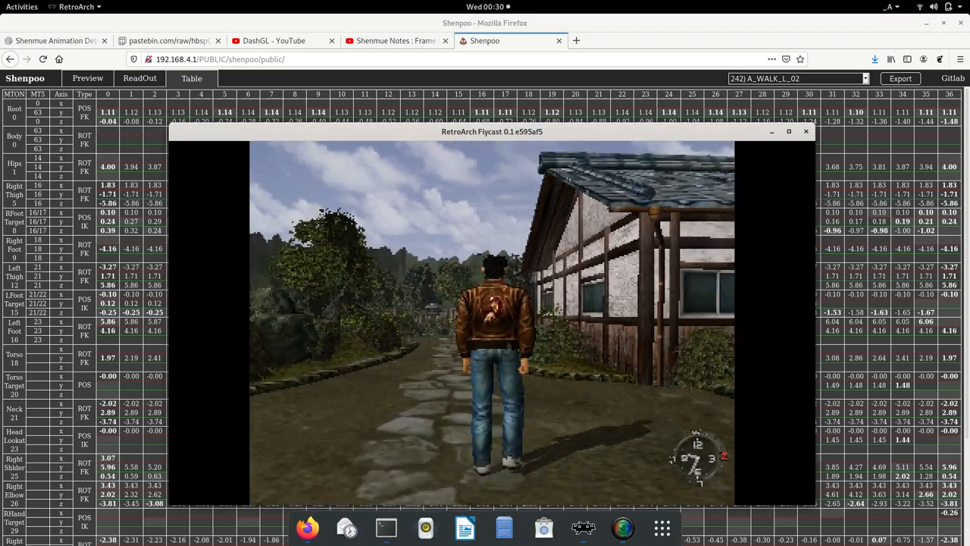
Return from the Flycast window to the Shenpoo A_WALK_L_02 table in Firefox
key(alt+Tab)
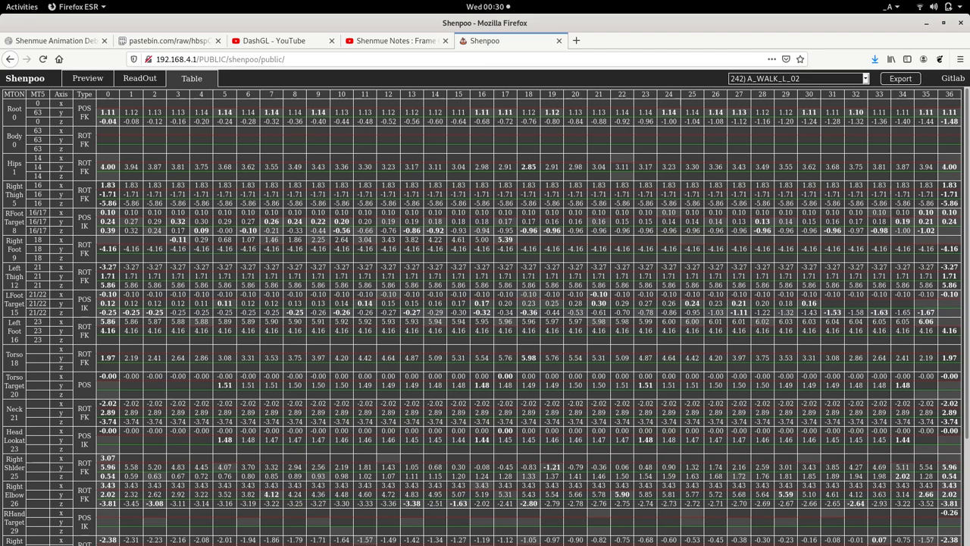
Scroll down the Shenpoo animation table
scroll(down, 3)
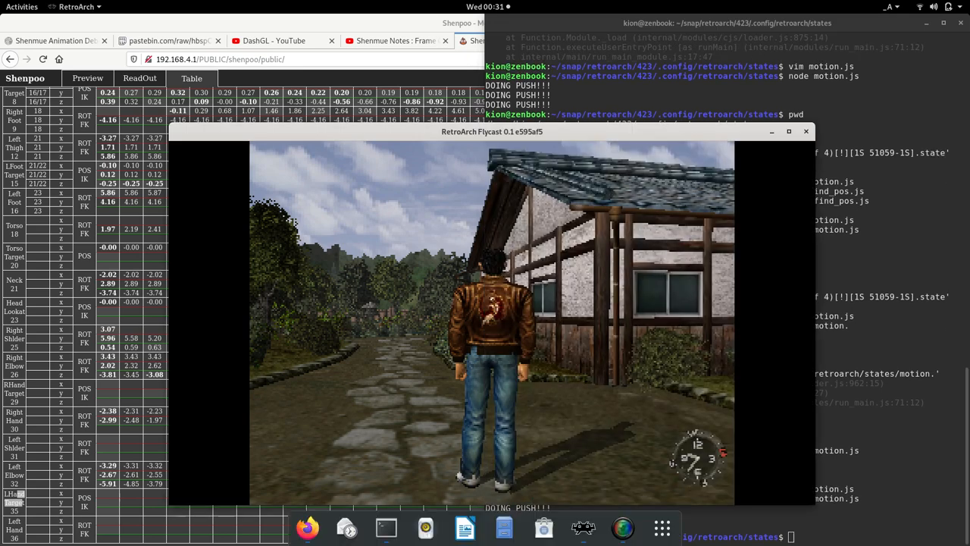
Save the current Flycast game state from the RetroArch Quick Menu
key(F1)
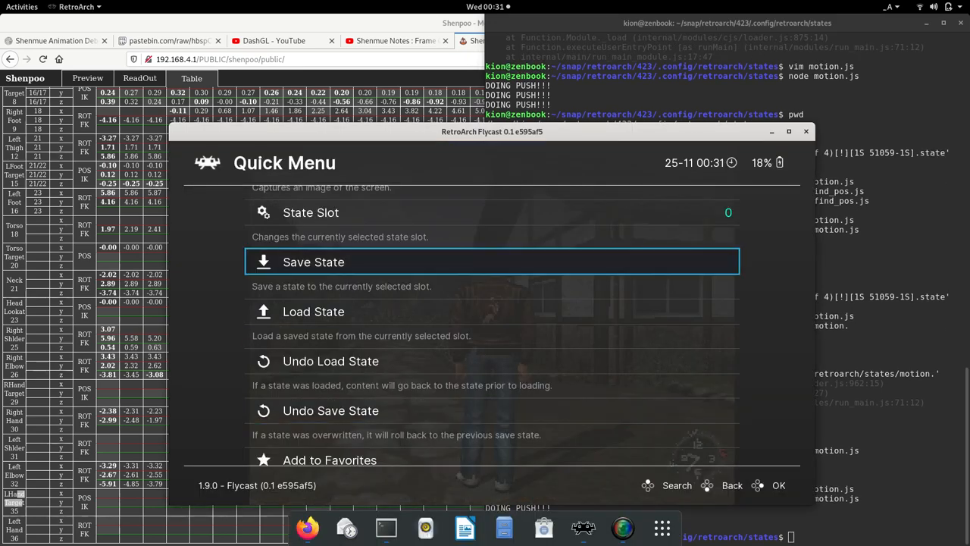
click(313, 311)
text(ls)
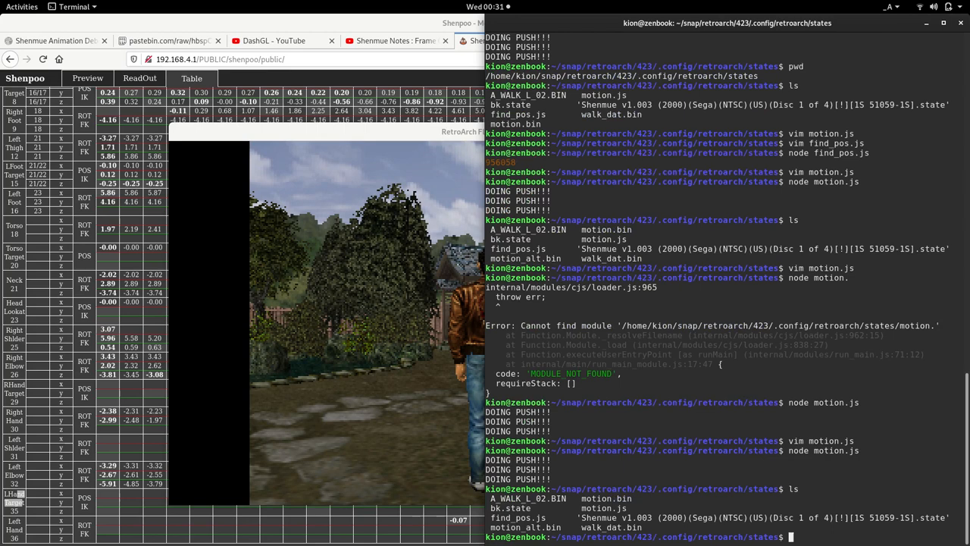
Run the hx hex editor in the terminal from the states folder
text(hx)
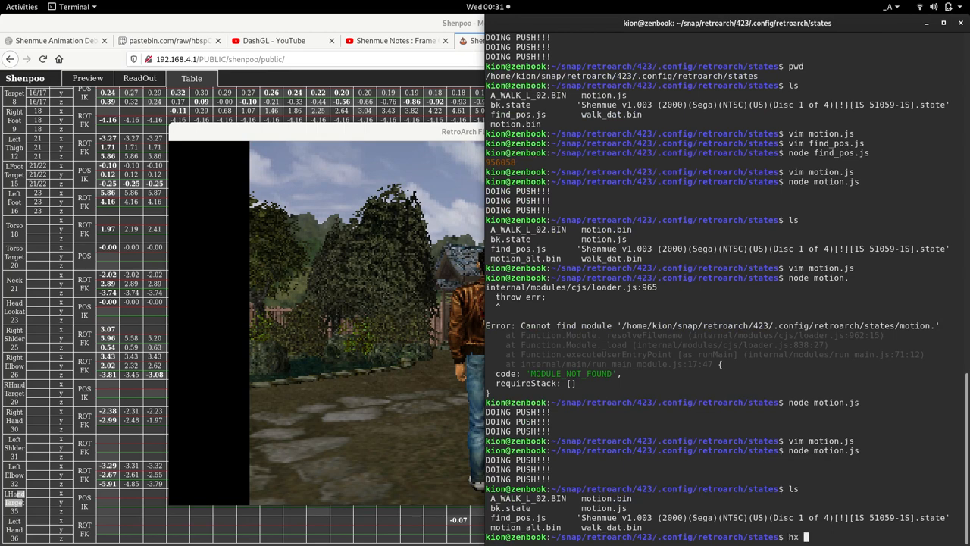
key(Return)
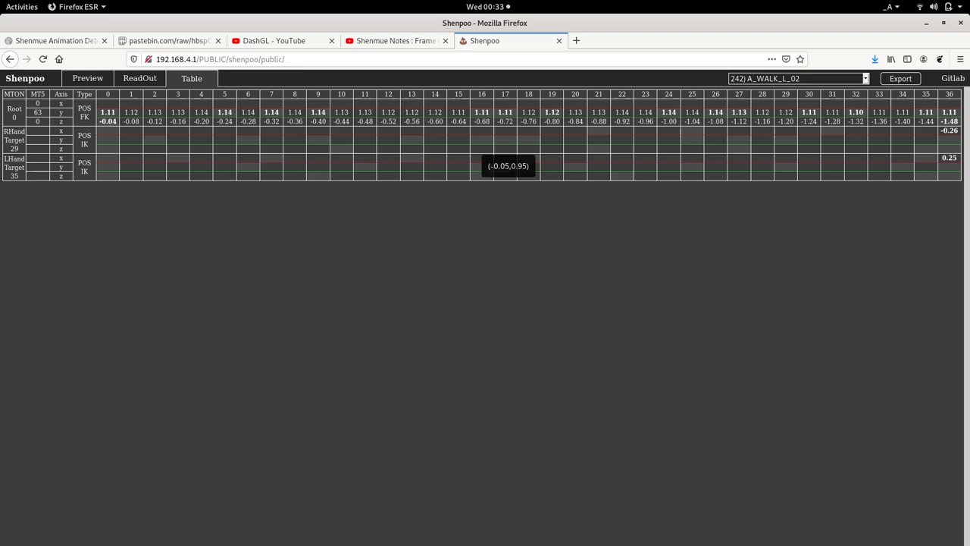
mouse_move(530, 165)
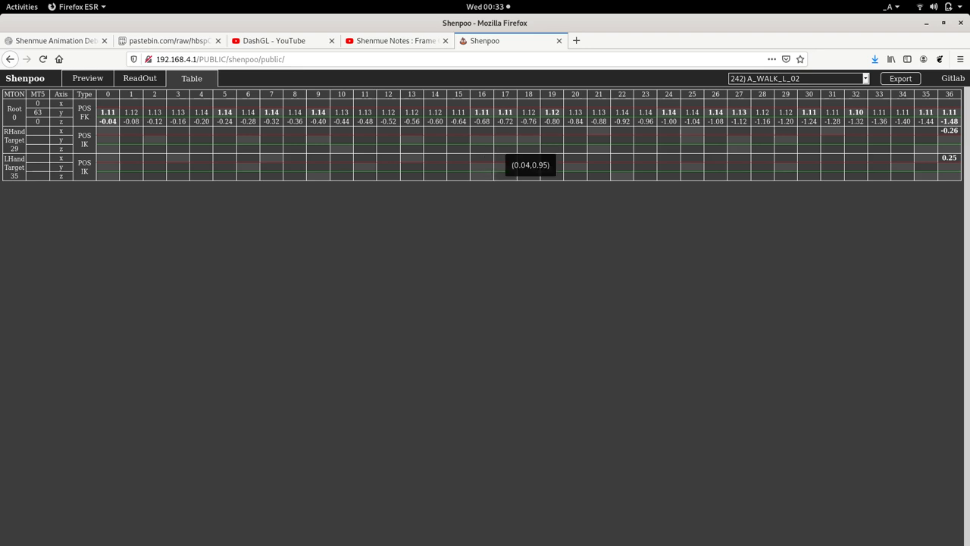